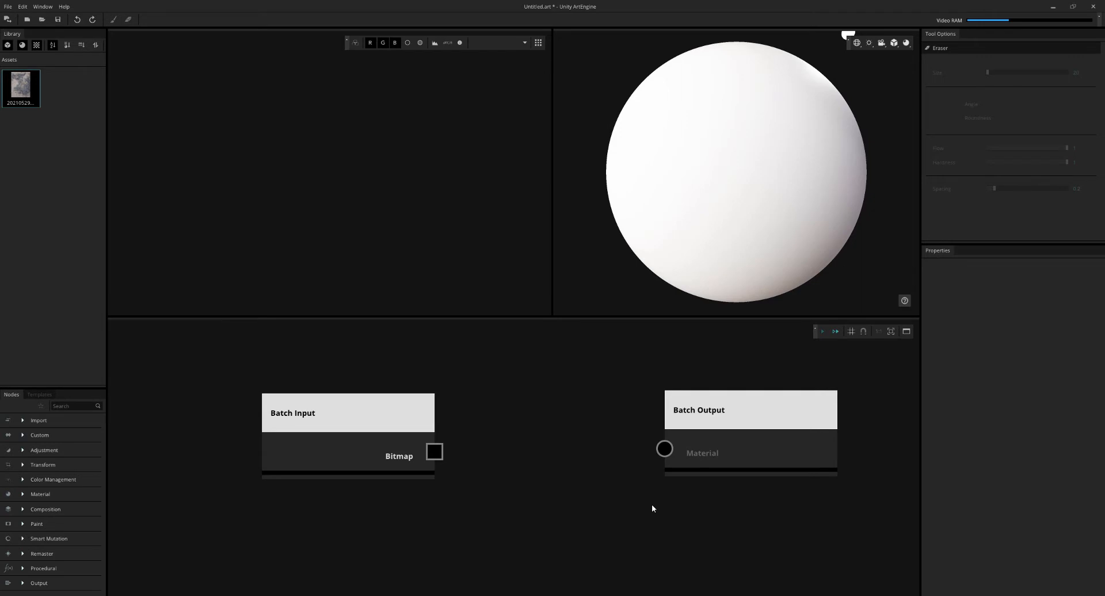
mouse_move(377, 447)
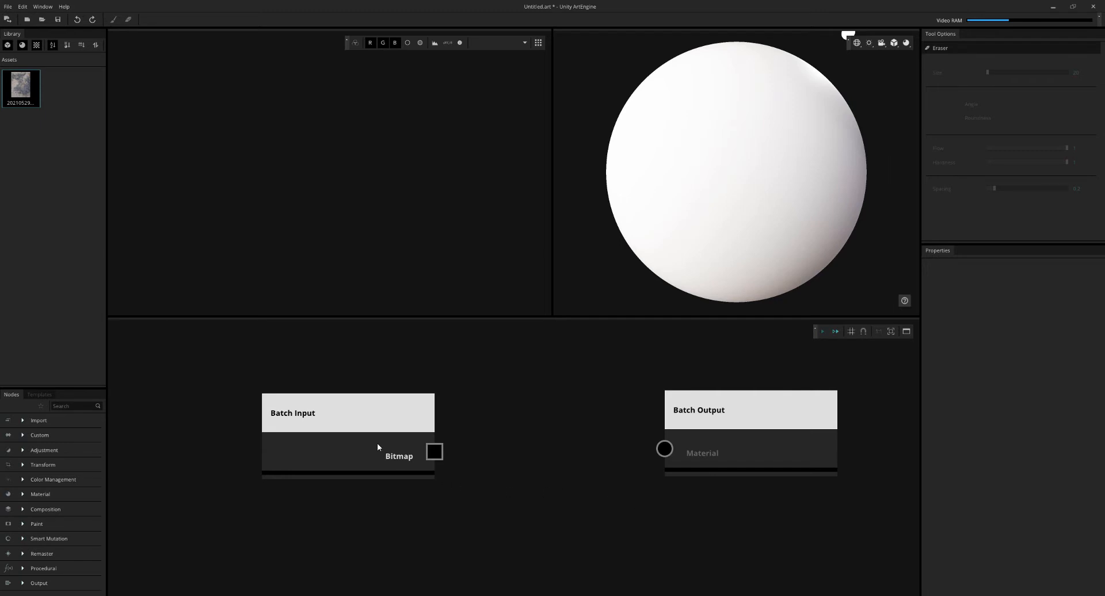
Select the Batch Output node to view its Material input, PNG type and output path
click(347, 412)
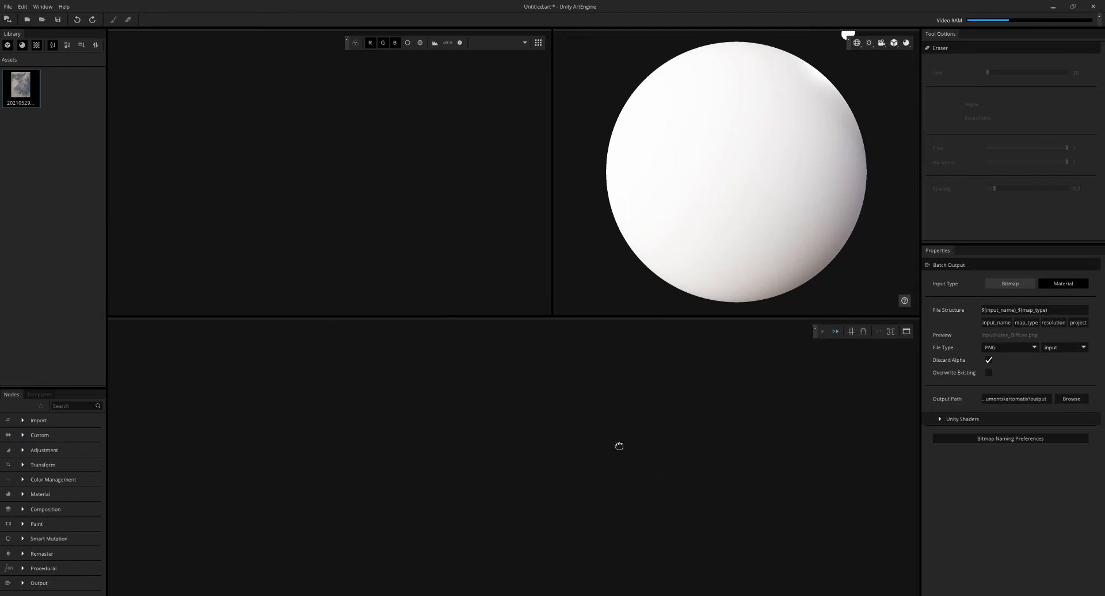
mouse_move(232, 427)
text(mu)
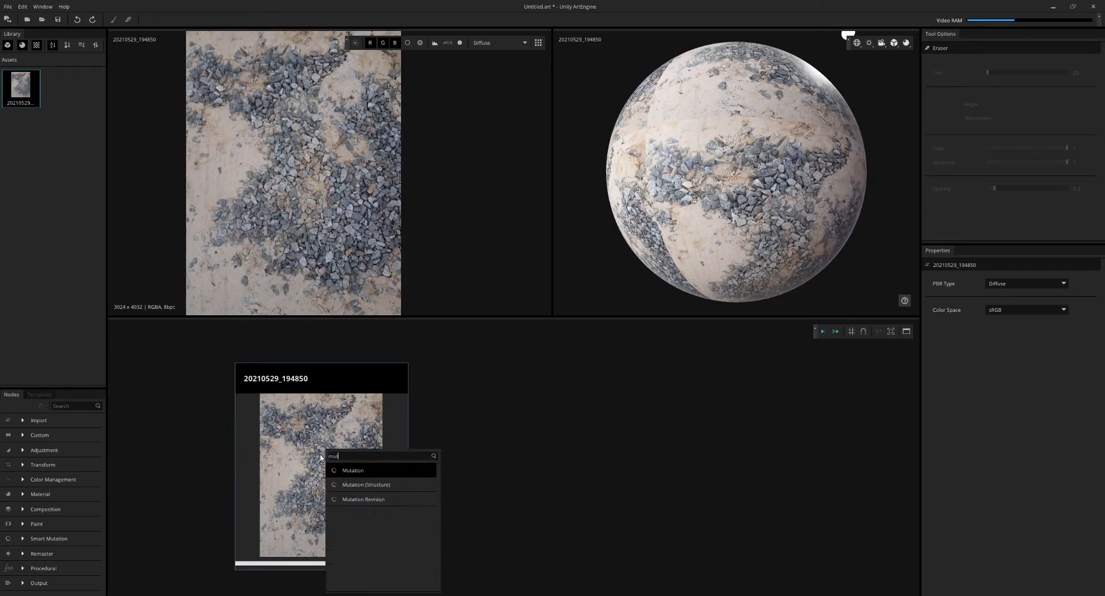
Add Mutation and Material Generation nodes after the gravel photo and preview the Height map
click(352, 470)
text(ma)
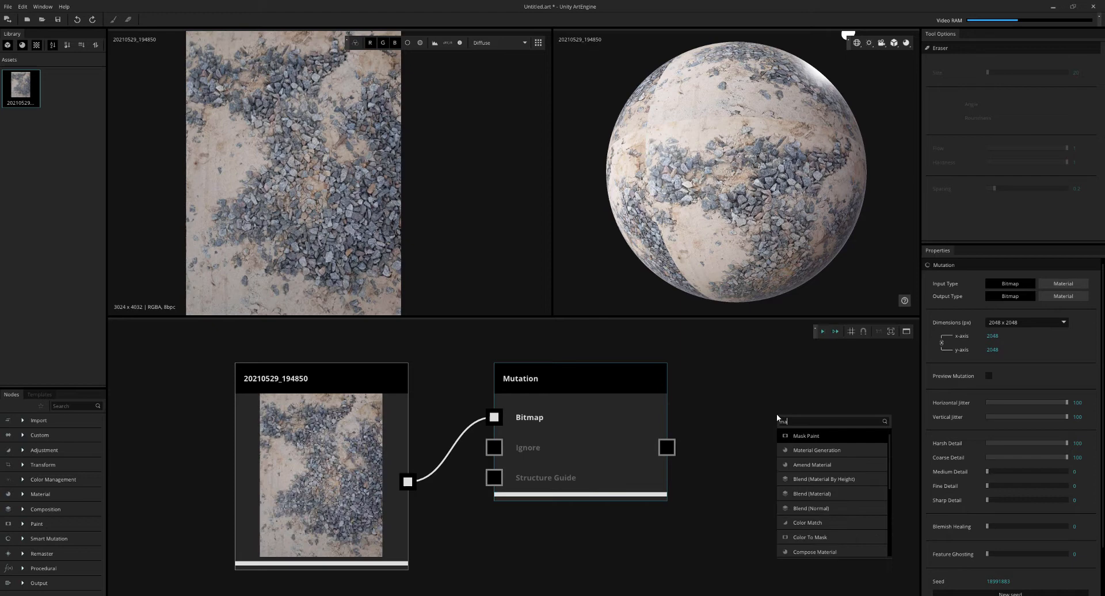
click(817, 449)
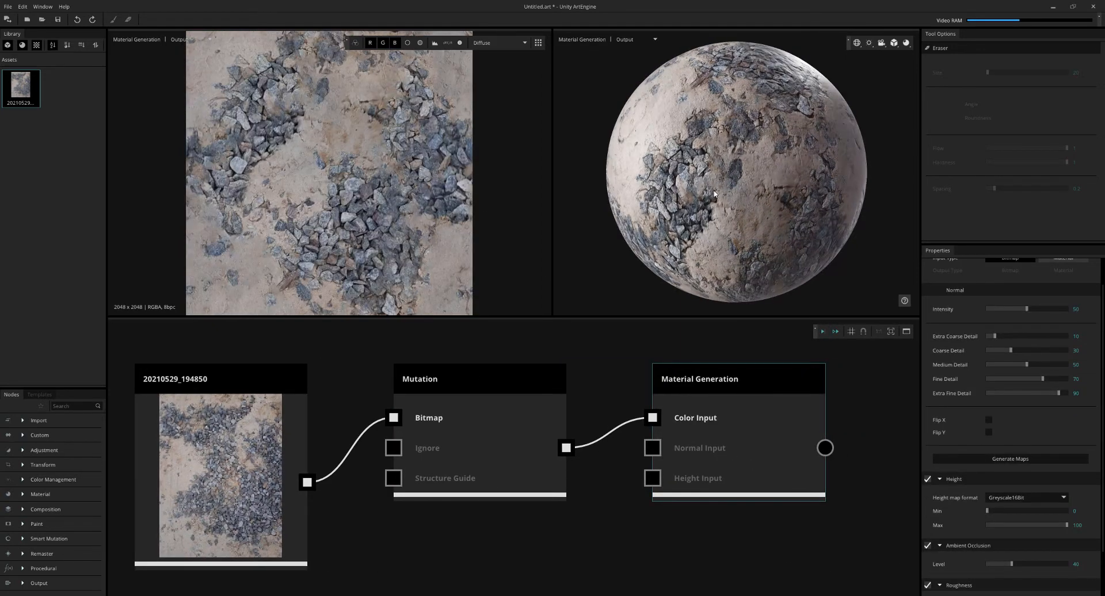
click(497, 43)
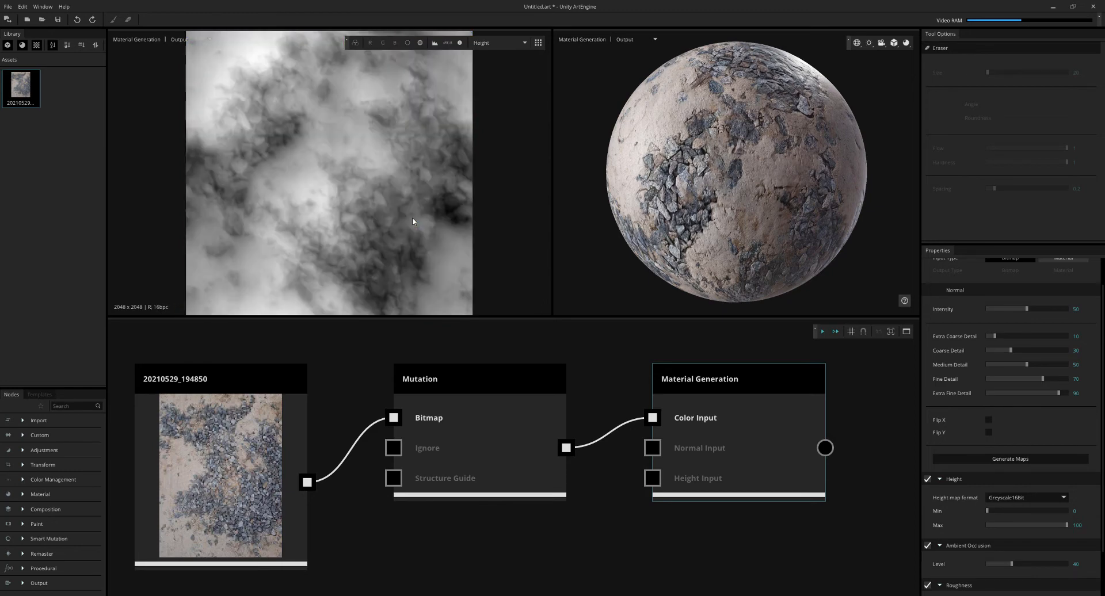
click(499, 42)
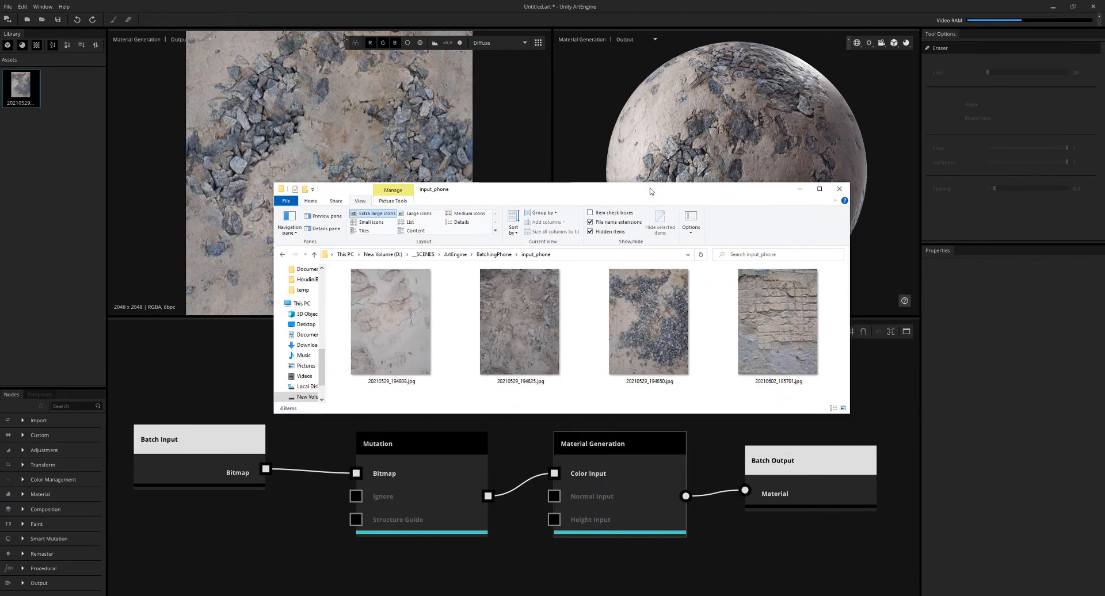
Point Batch Input at the input_phone photo folder
click(494, 255)
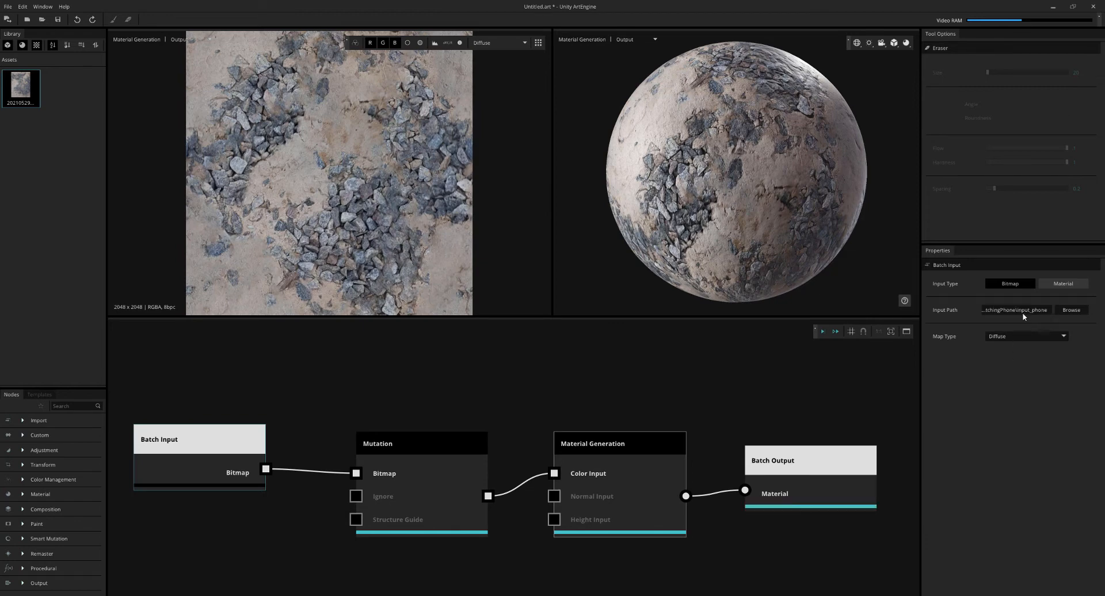
mouse_move(857, 496)
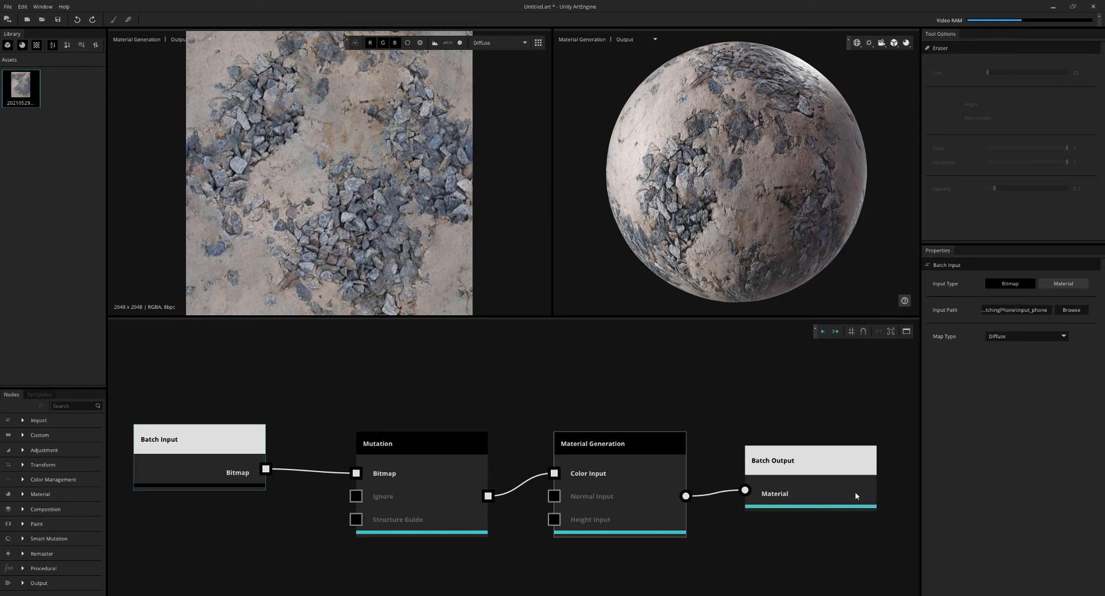
Run the batch so all four photos export as materials
click(809, 460)
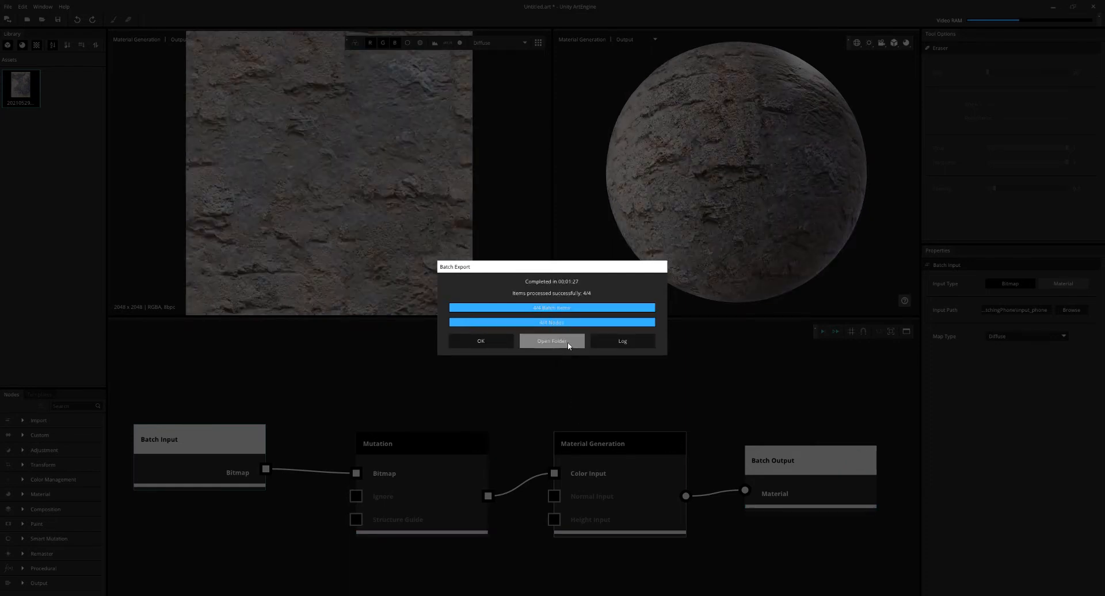
Browse the per-photo output_phone folders, then return to the BatchingPhone folder
click(552, 341)
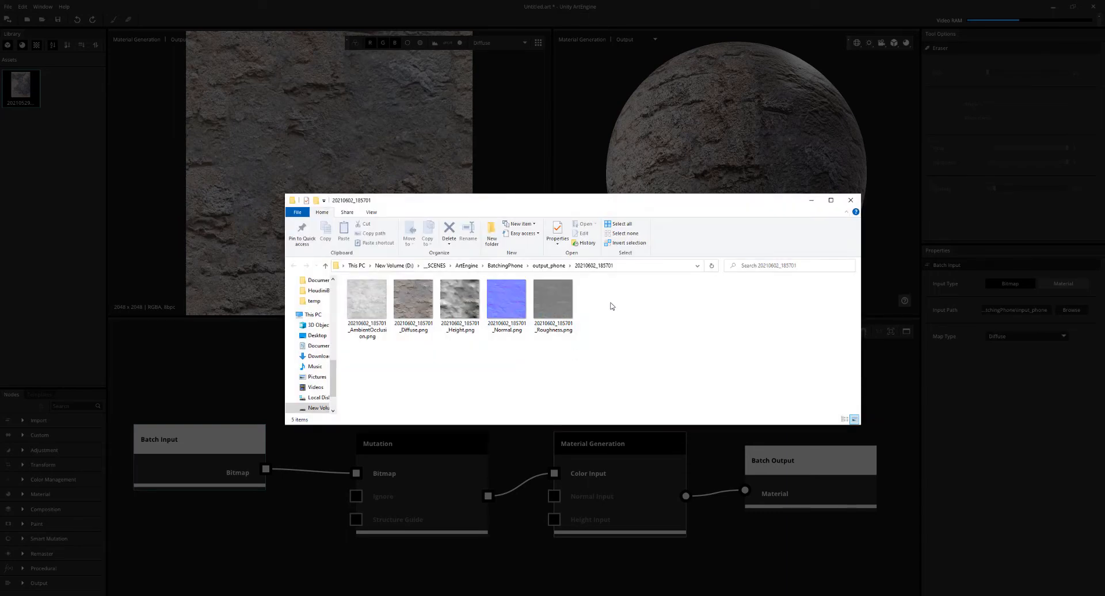
click(371, 212)
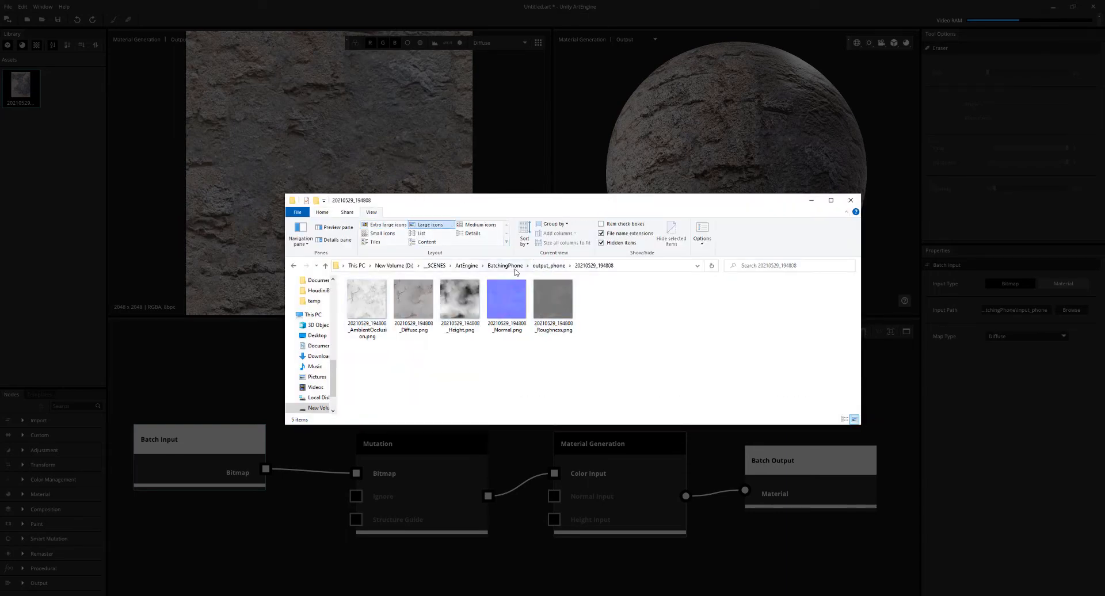
click(850, 201)
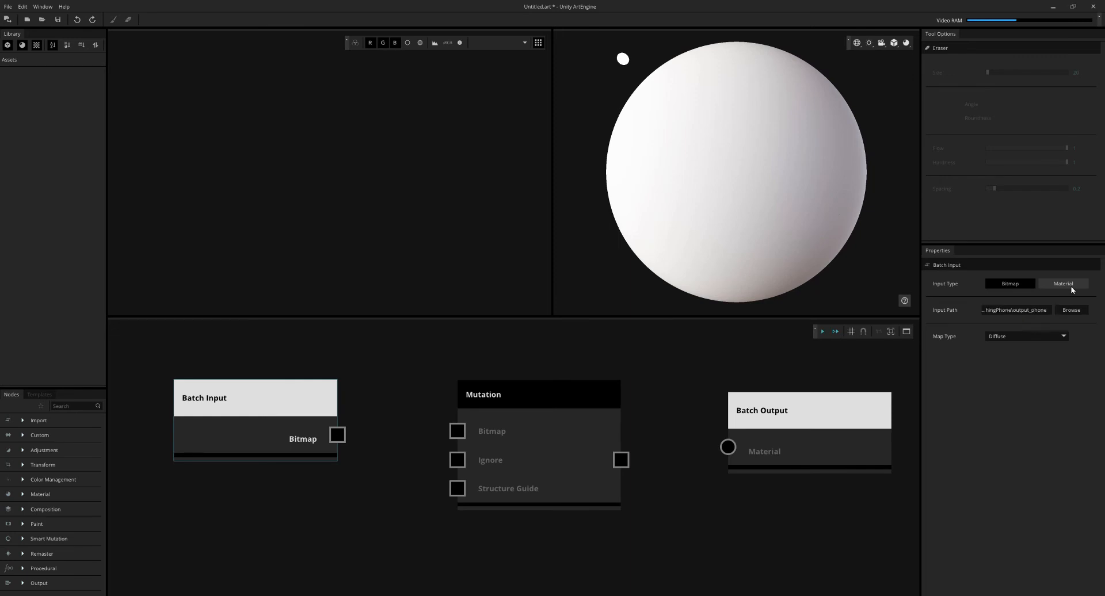
Set Batch Input to Material, wire it through Mutation to Batch Output, and run
click(1063, 283)
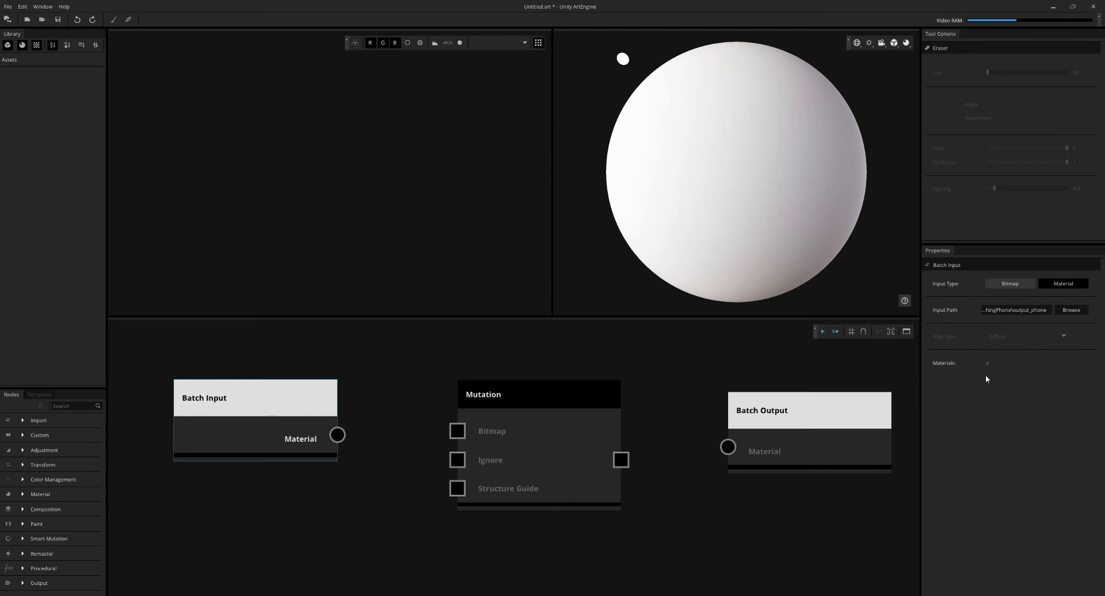
mouse_move(976, 376)
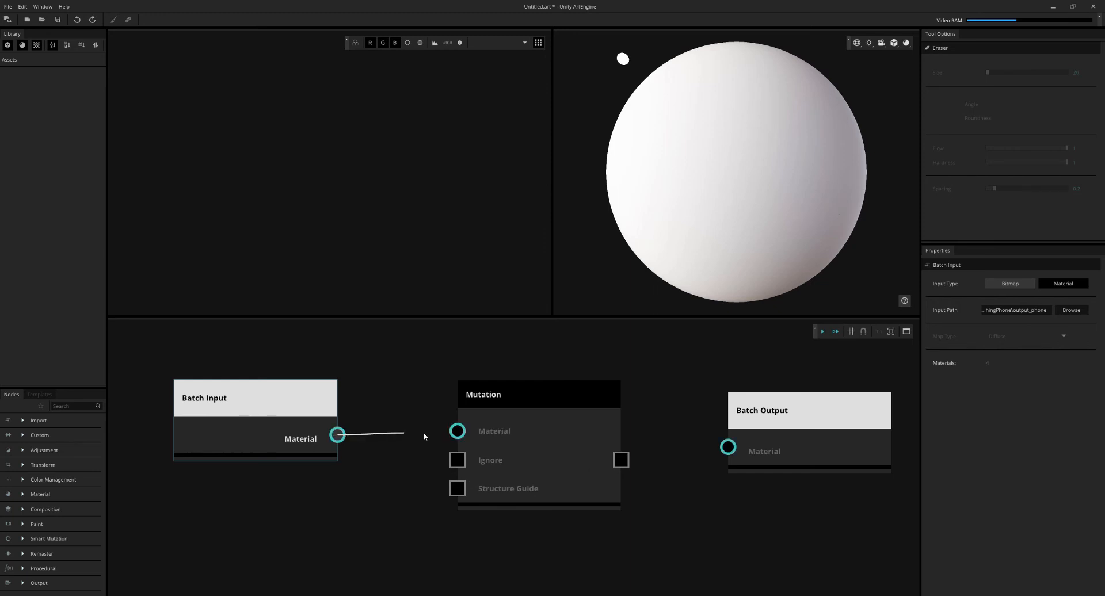
click(538, 394)
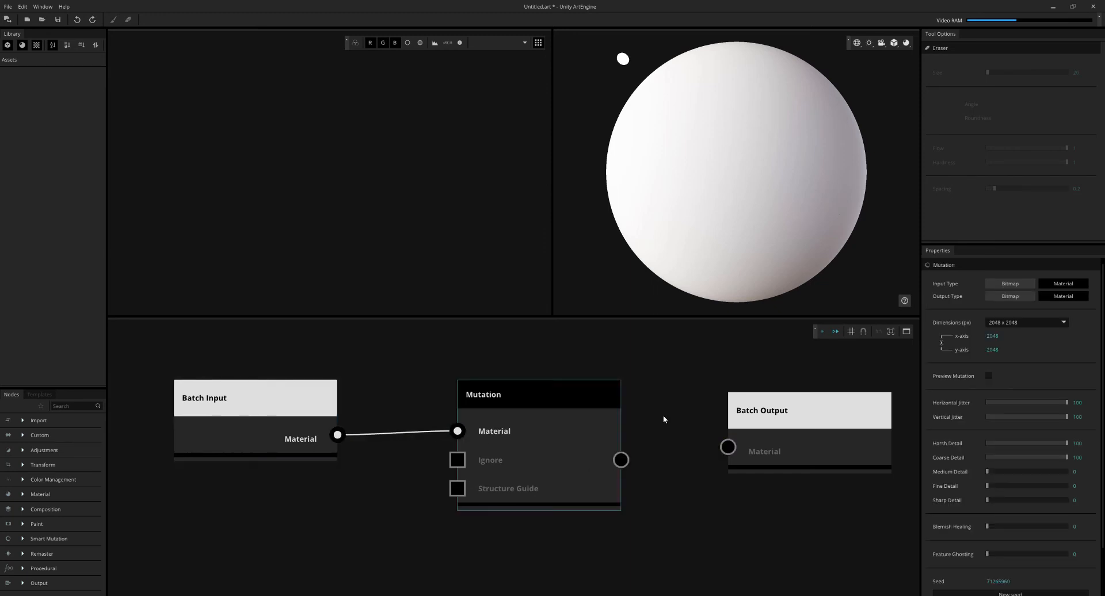
click(1026, 322)
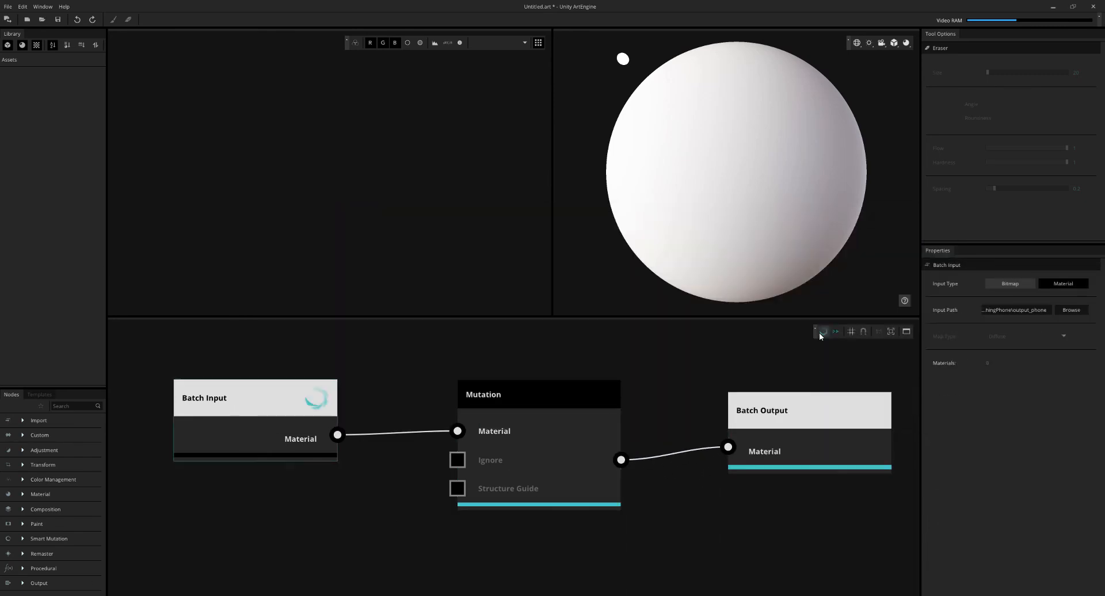
click(821, 333)
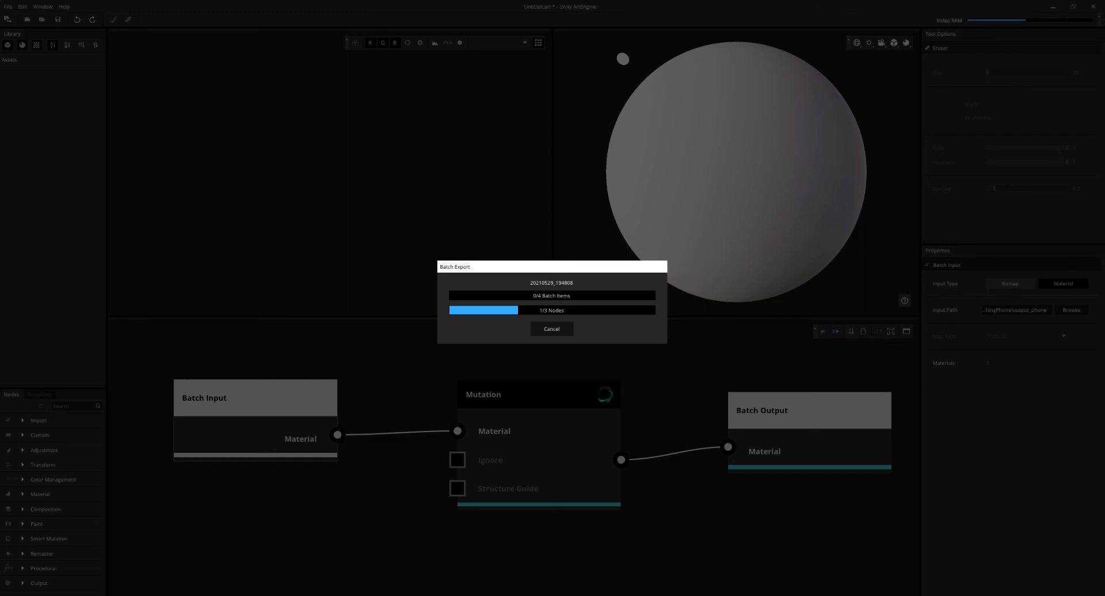